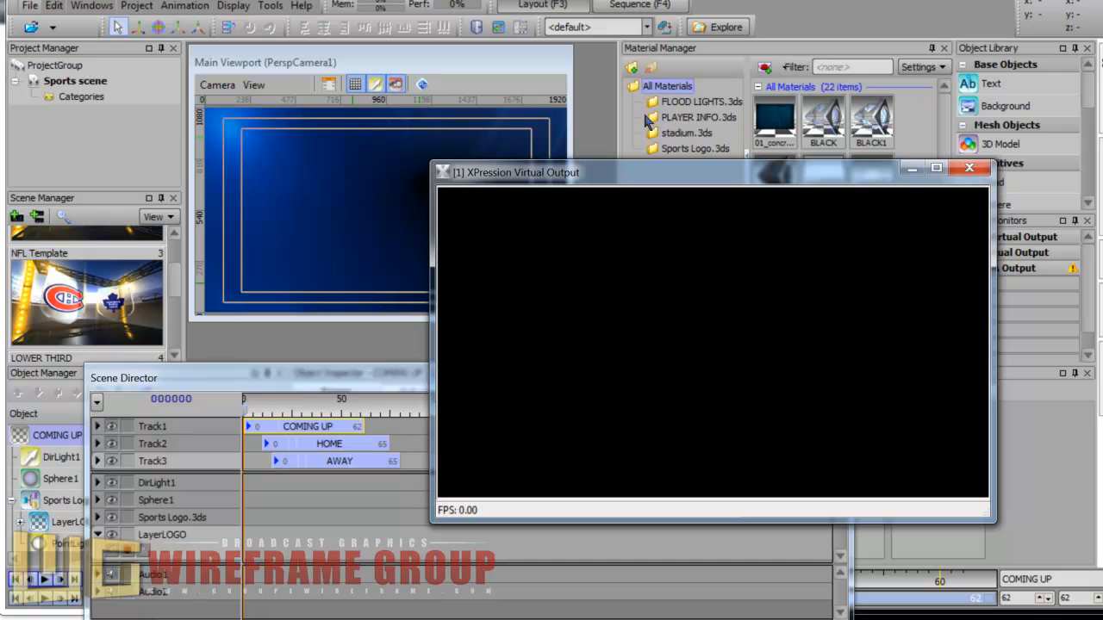
# Close the Virtual Output window and bring up the COMING UP NEXT scene preview.
pyautogui.click(968, 168)
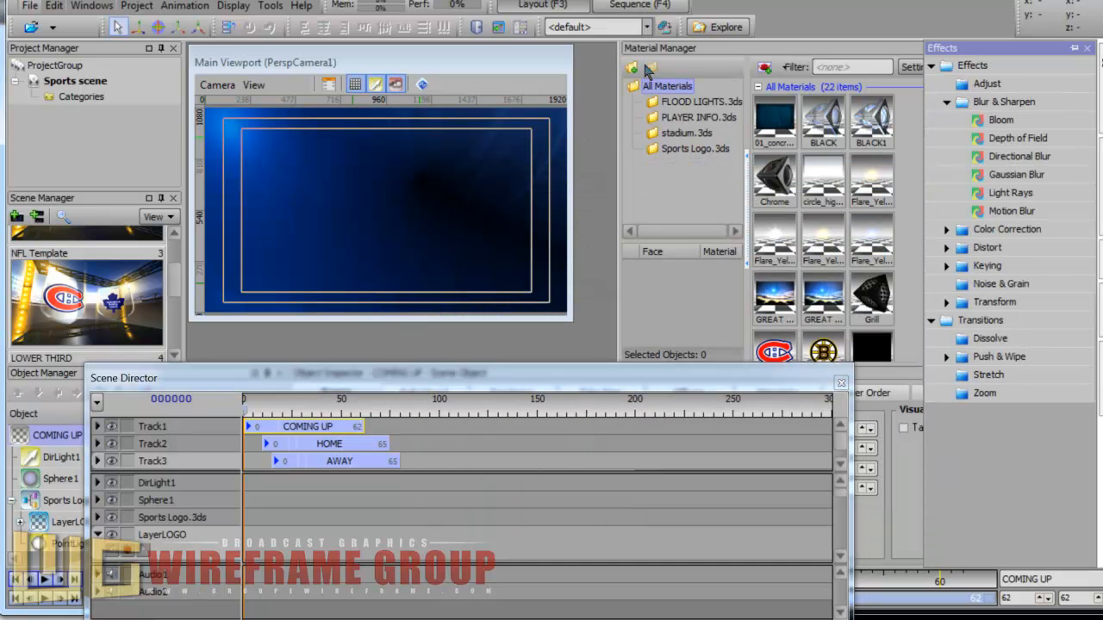
pyautogui.click(1019, 156)
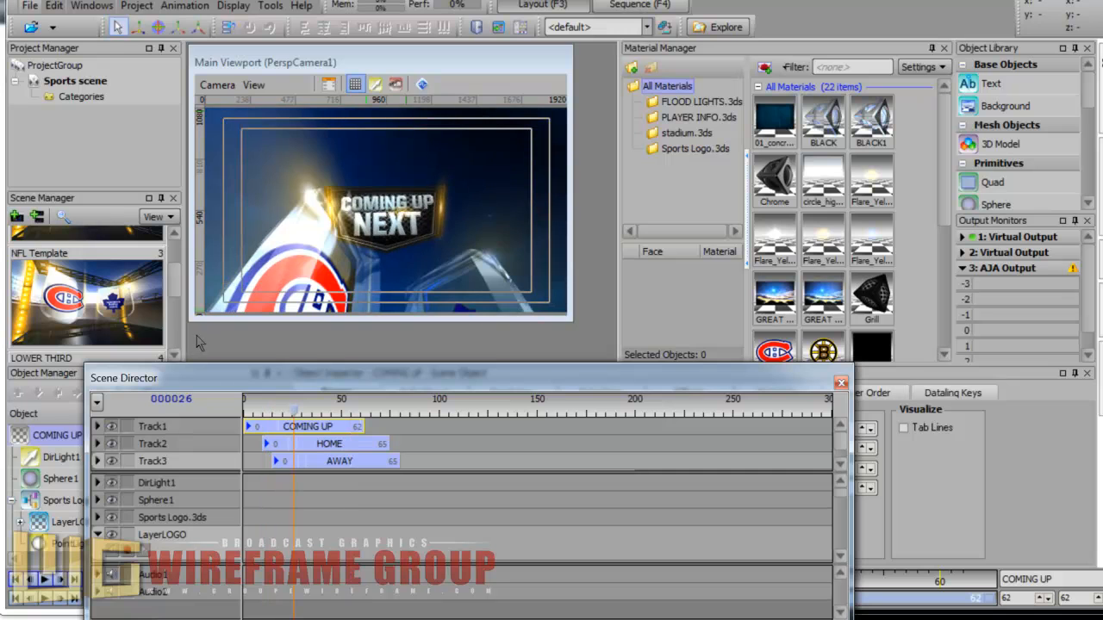
pyautogui.moveTo(157, 244)
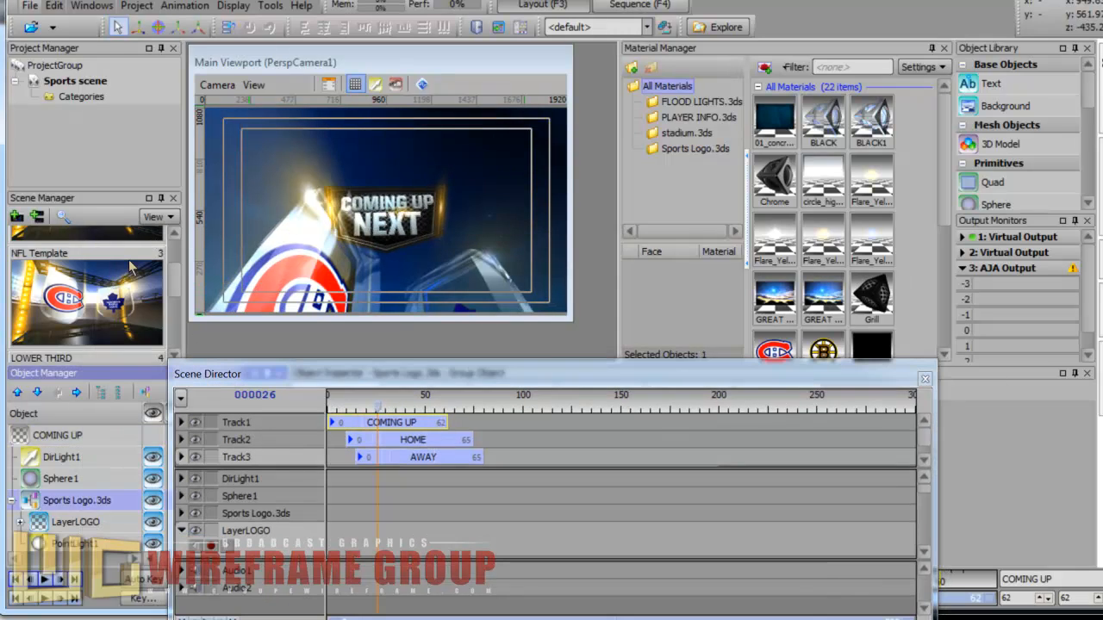
# Move the Scene Director right to reveal the Object Manager and select LayerLOGO.
pyautogui.moveTo(207, 373); pyautogui.dragTo(342, 339)
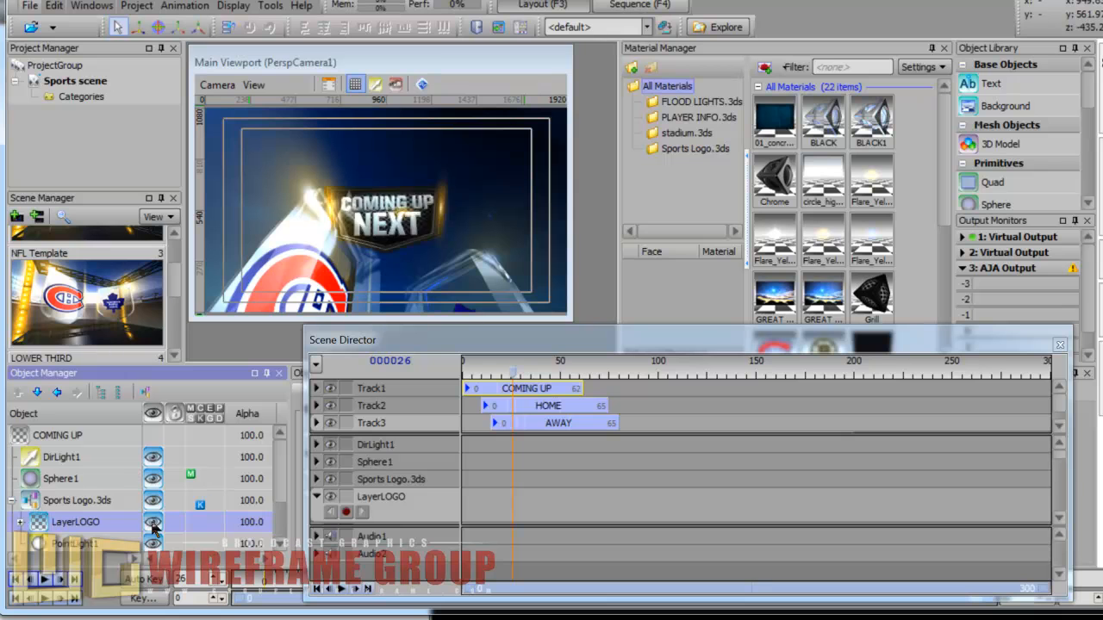
pyautogui.click(153, 522)
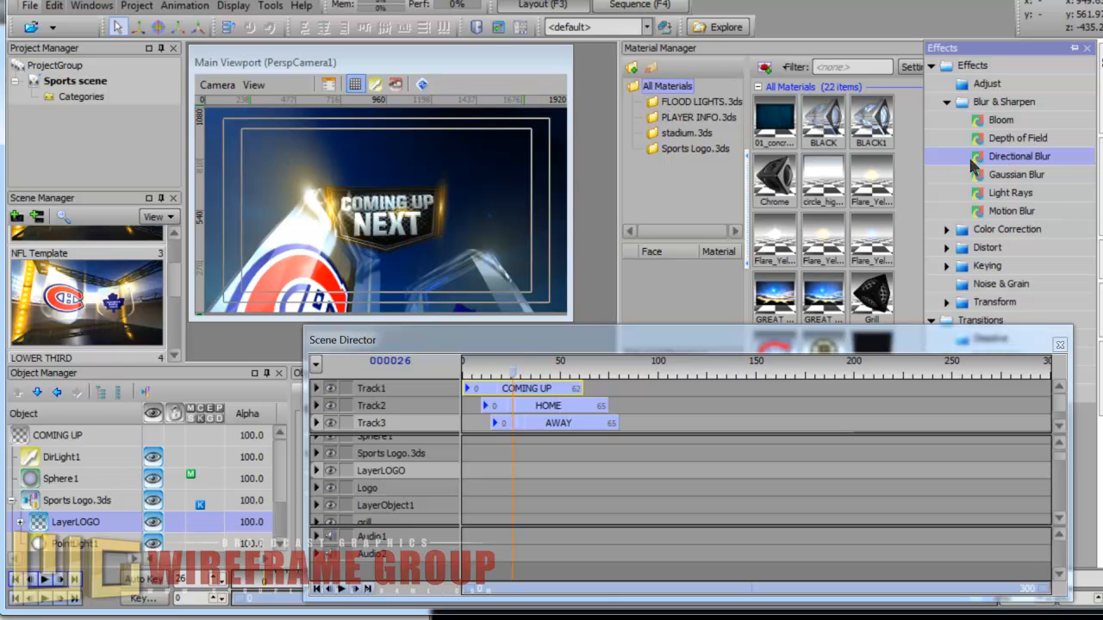
# Drag Directional Blur from Effects onto the LayerLOGO track, spanning frames 0–100.
pyautogui.moveTo(1019, 156); pyautogui.dragTo(504, 455)
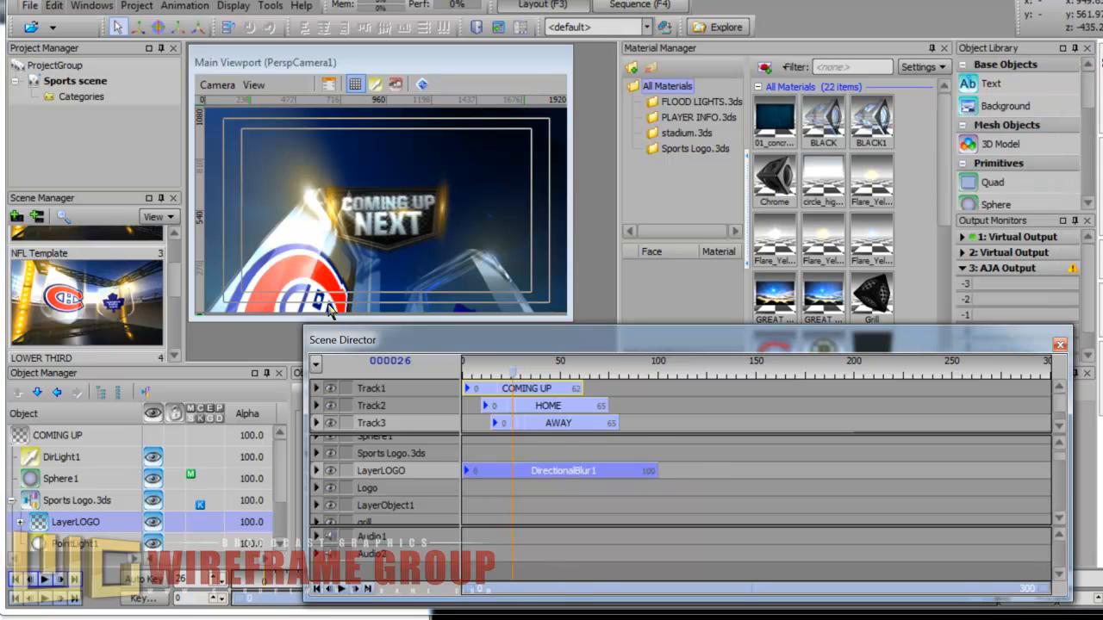
pyautogui.moveTo(255, 139)
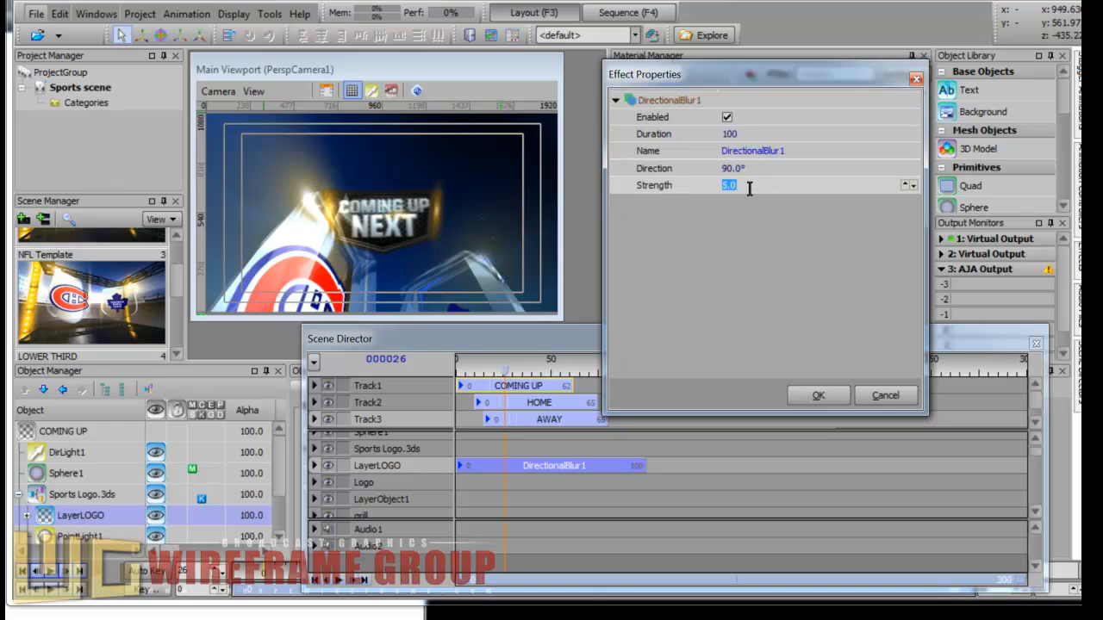
# Give DirectionalBlur1 a strength of 50 and a direction of 0.
pyautogui.write('50')
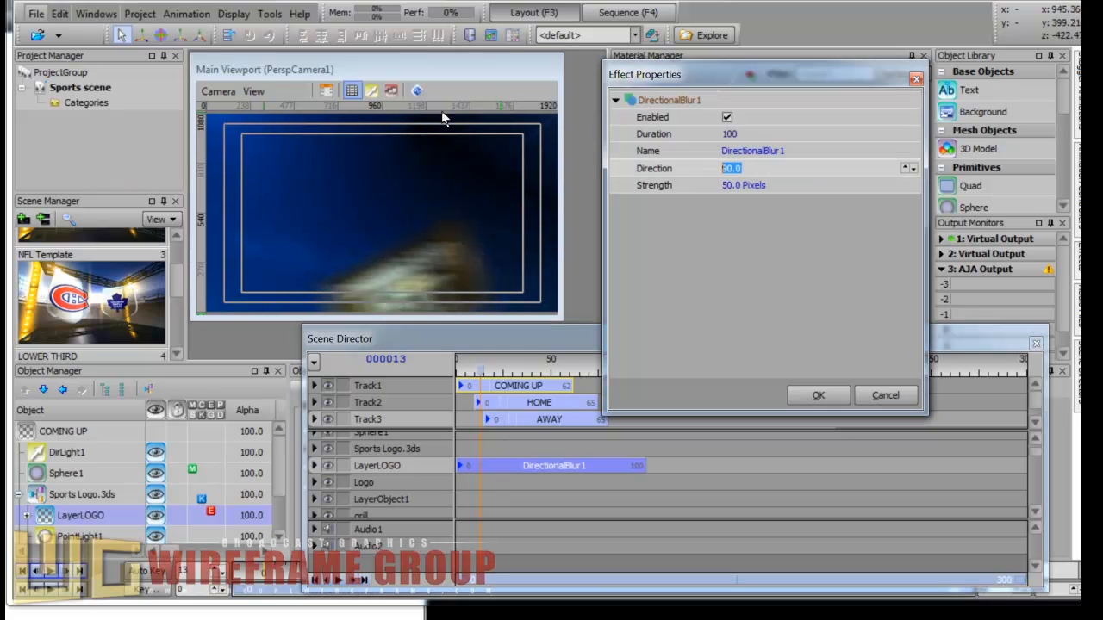
pyautogui.write('0')
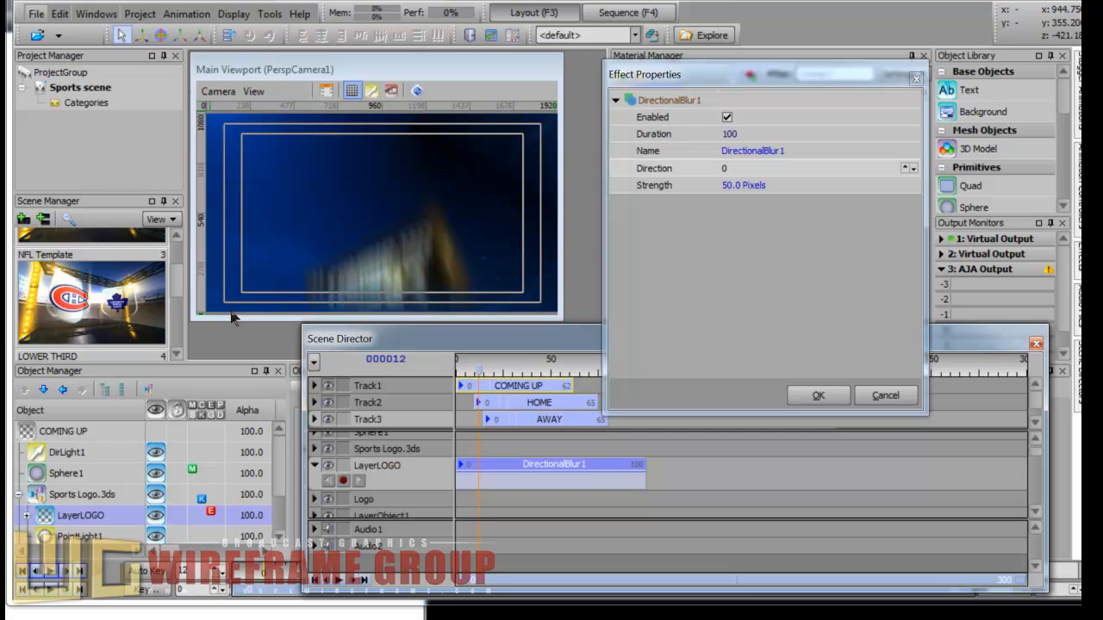
pyautogui.moveTo(239, 314)
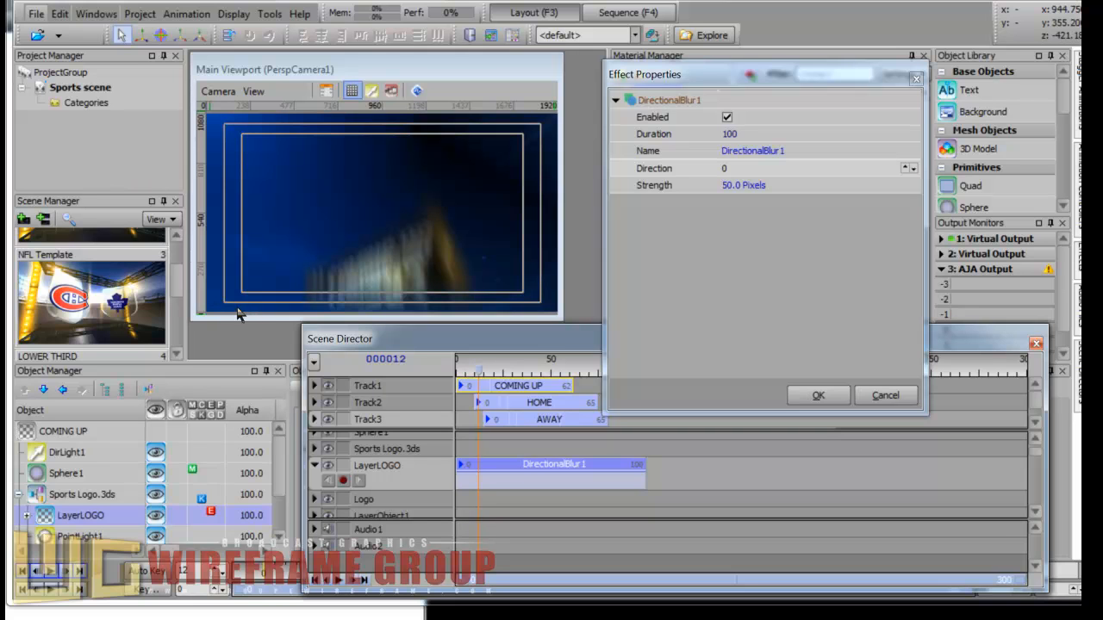
pyautogui.moveTo(481, 379)
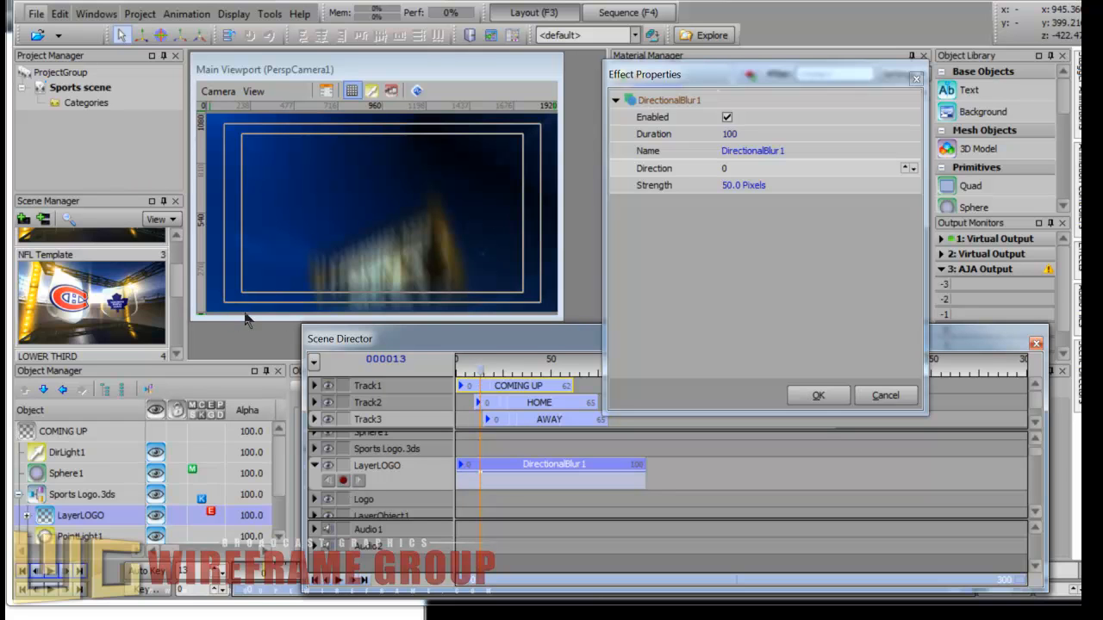
pyautogui.moveTo(325, 310)
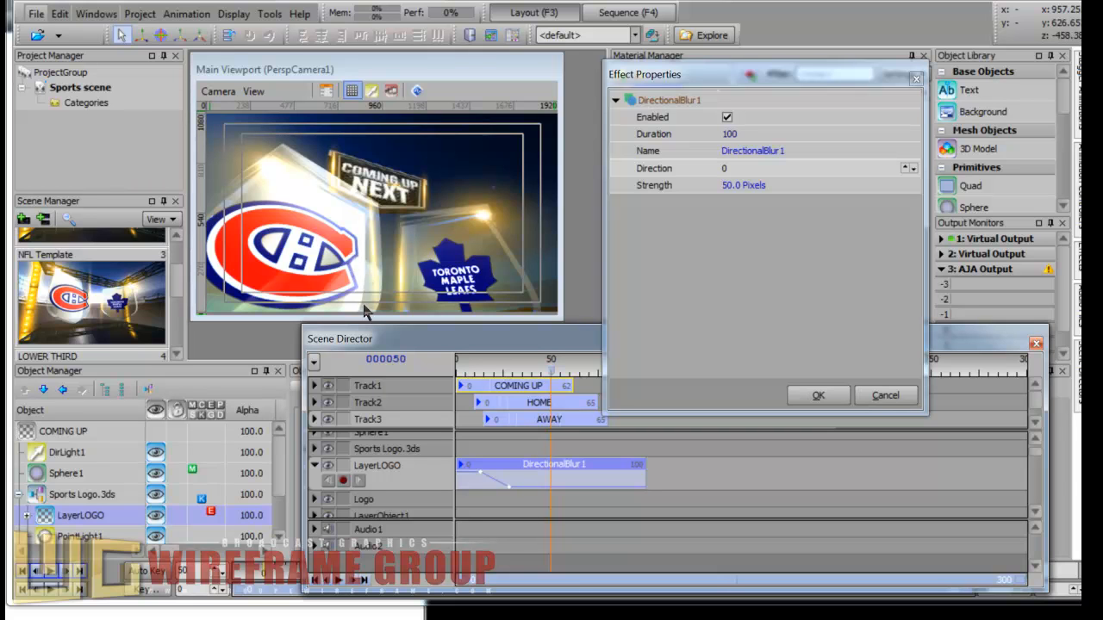
pyautogui.moveTo(500, 91)
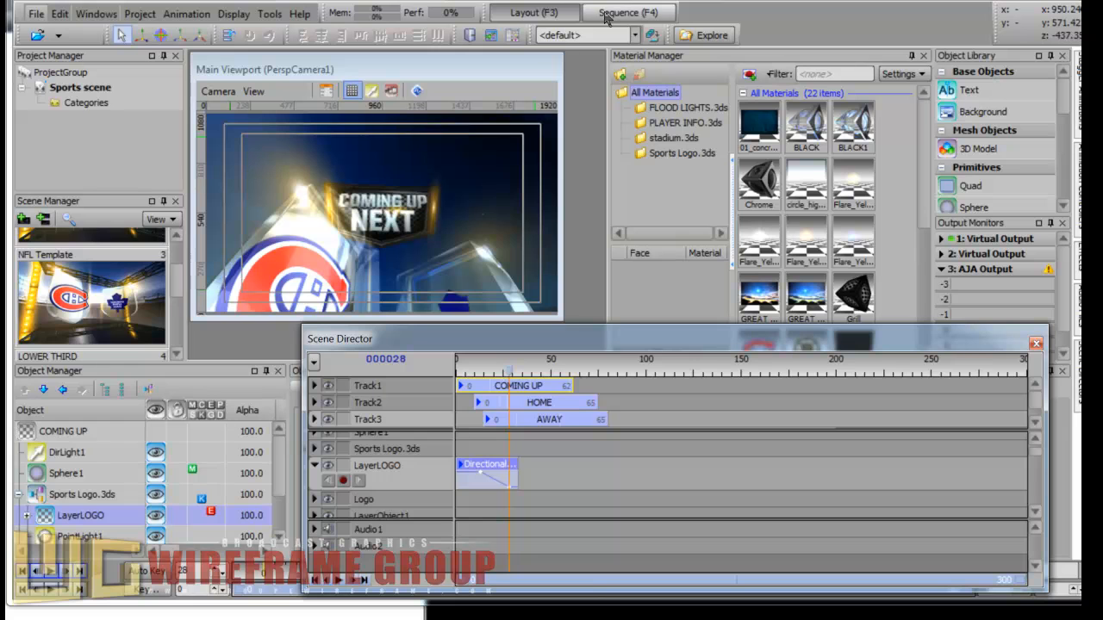
# Switch to the Sequence layout to show the take list with COMING UP.
pyautogui.click(626, 12)
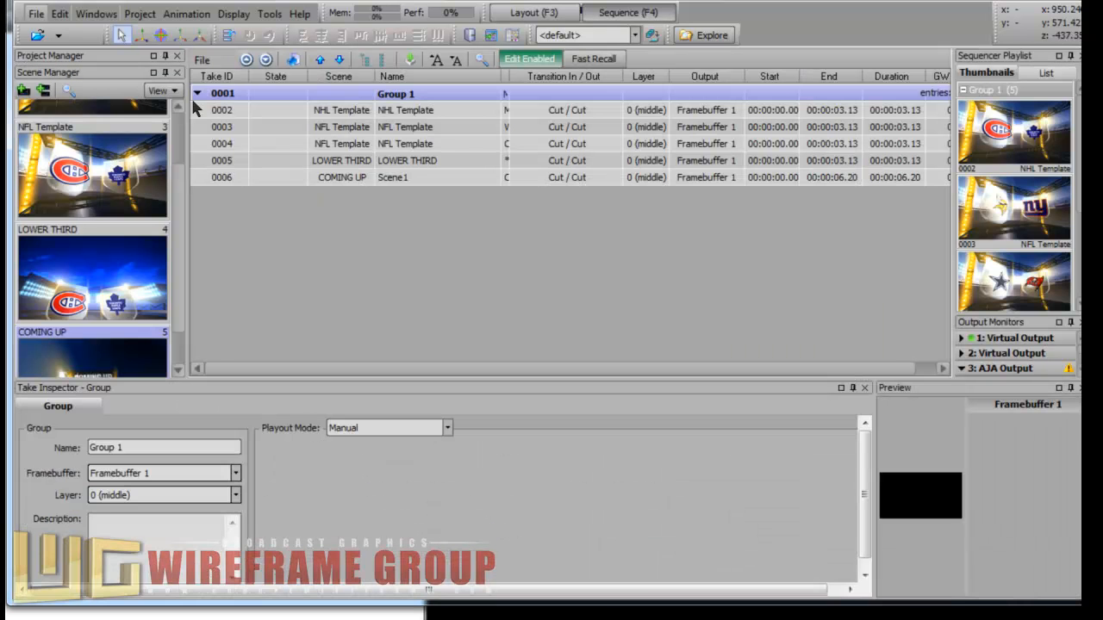